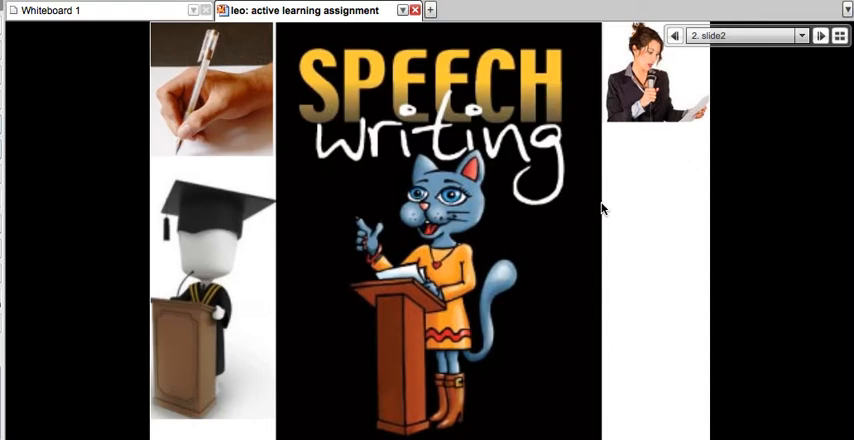
pyautogui.moveTo(580, 214)
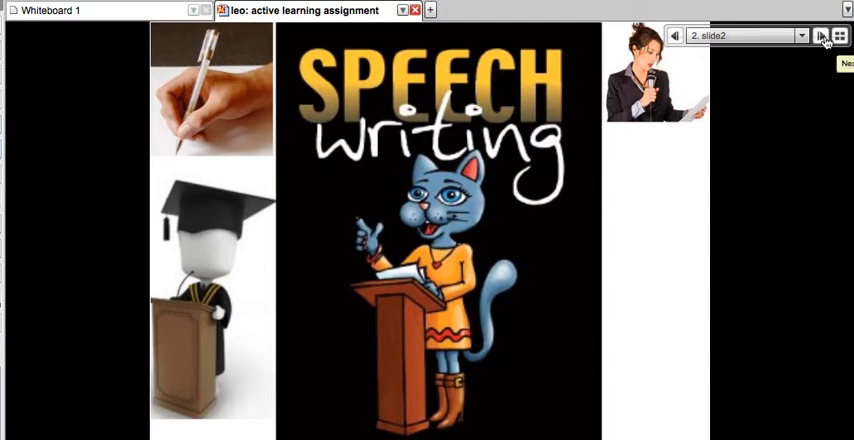
# Advance the whiteboard to slide 3, the Google Drive slide.
pyautogui.click(820, 36)
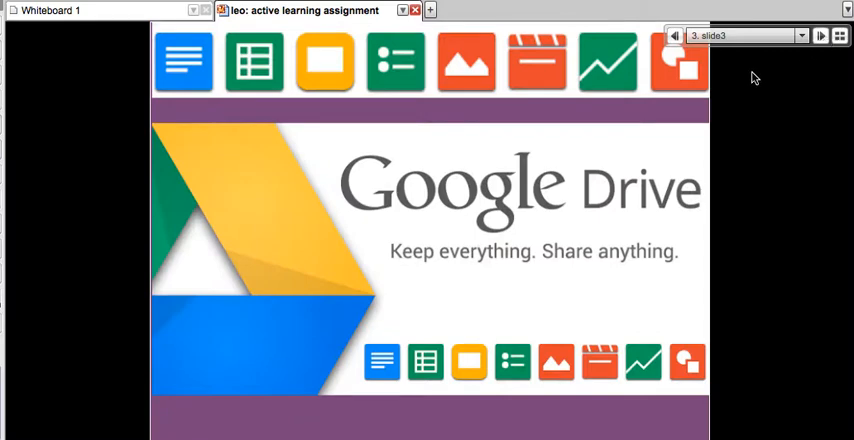
pyautogui.moveTo(610, 176)
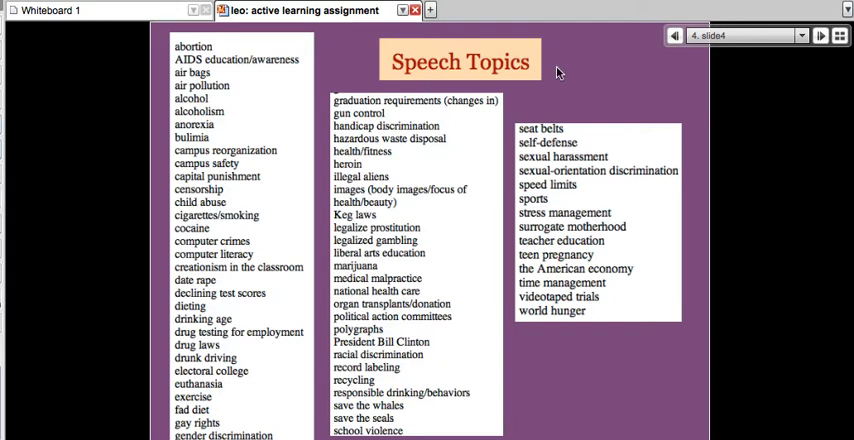
pyautogui.moveTo(518, 76)
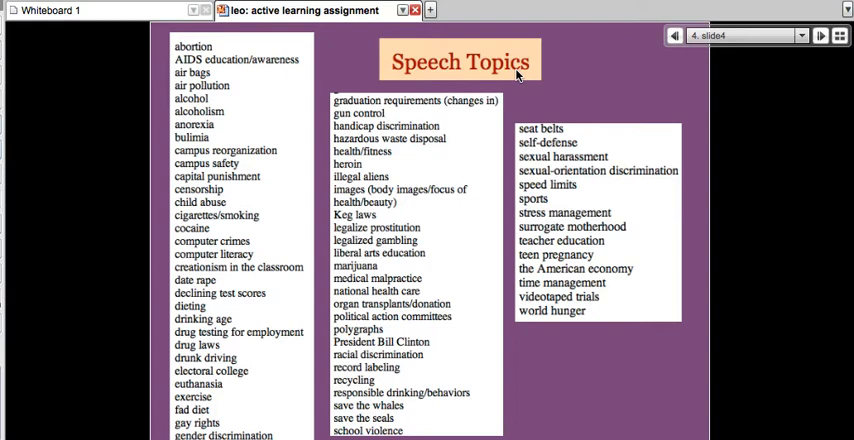
pyautogui.moveTo(430, 82)
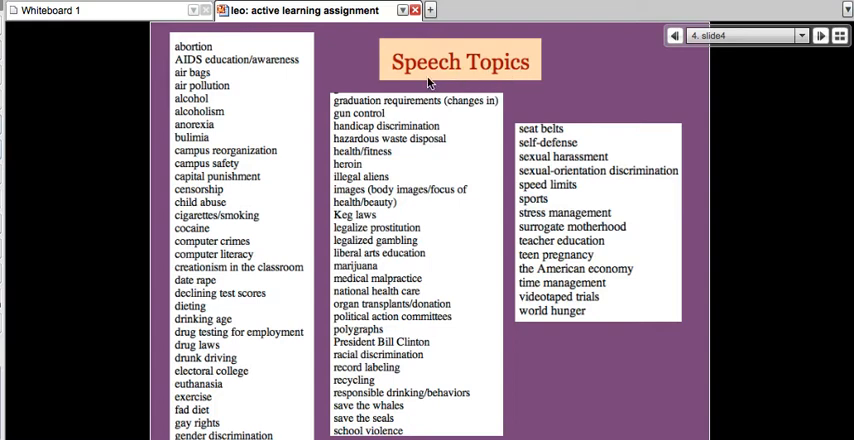
pyautogui.moveTo(32, 56)
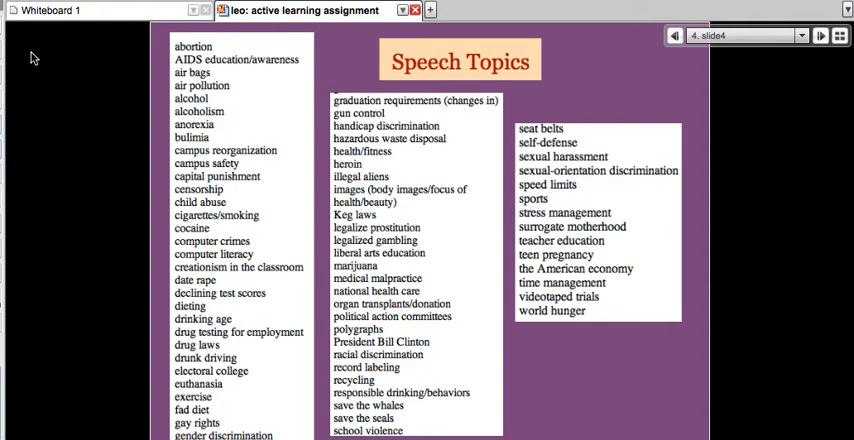
pyautogui.moveTo(236, 82)
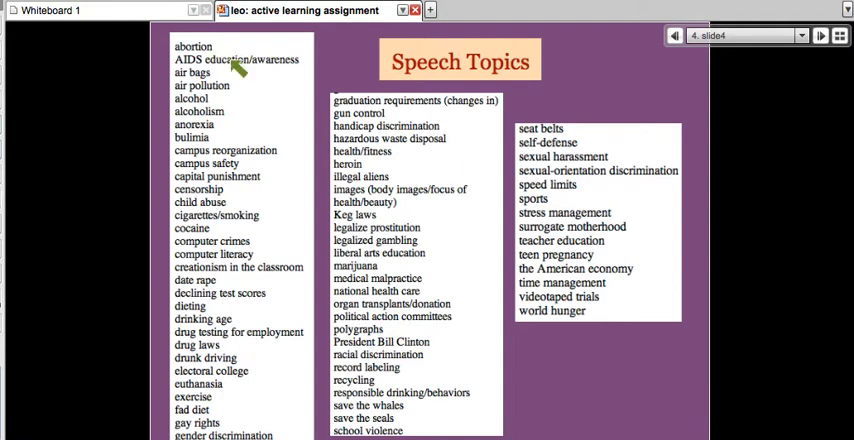
pyautogui.moveTo(290, 164)
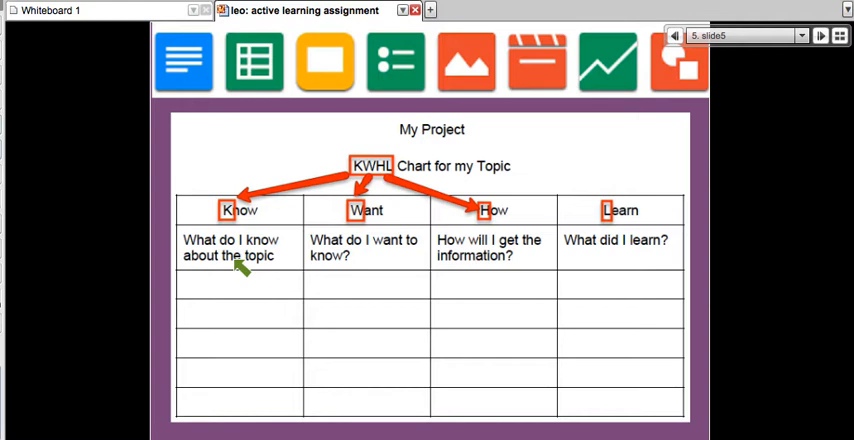
pyautogui.moveTo(378, 238)
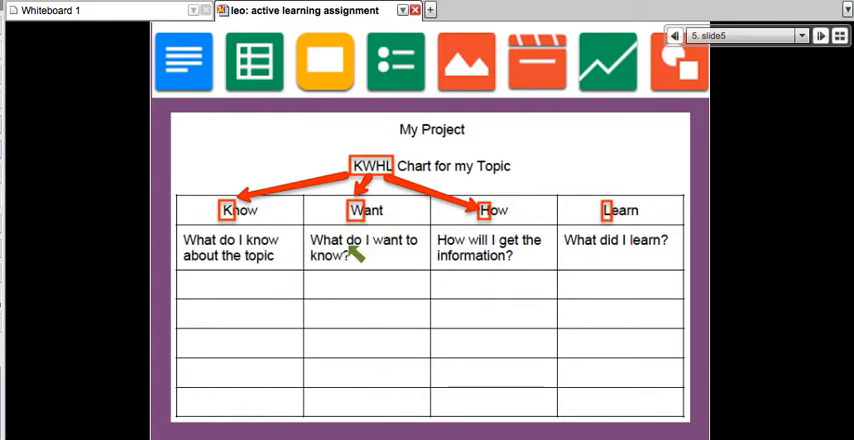
pyautogui.moveTo(470, 230)
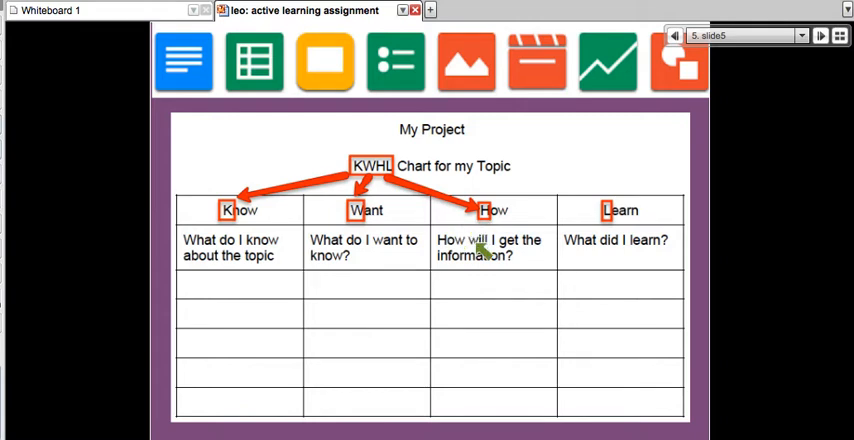
pyautogui.moveTo(524, 258)
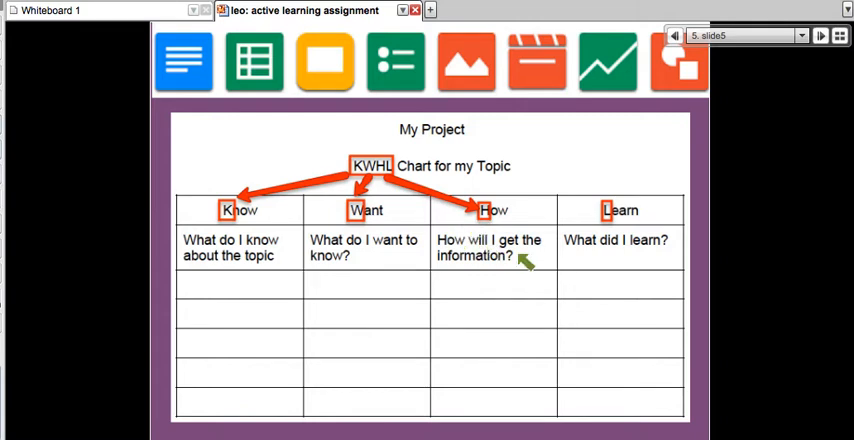
pyautogui.moveTo(590, 256)
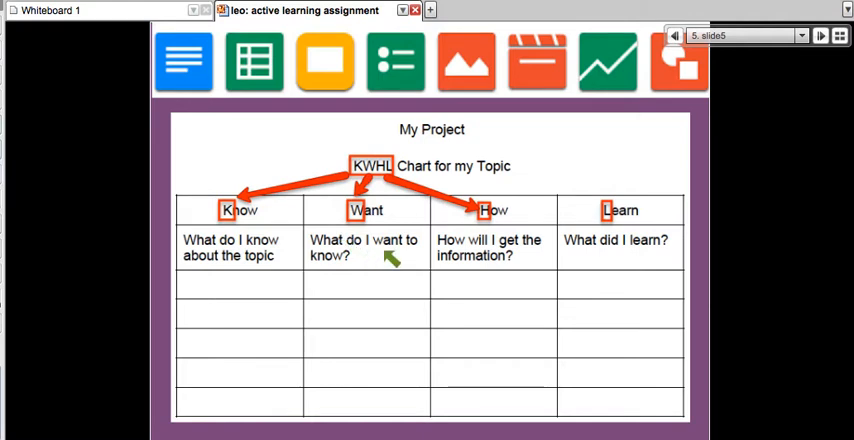
pyautogui.moveTo(368, 268)
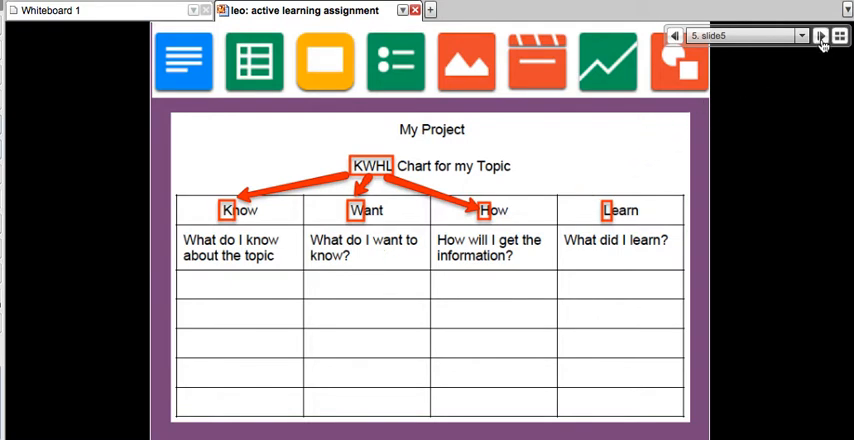
# Advance the whiteboard to slide 6, the Topics of Interest slide.
pyautogui.click(820, 36)
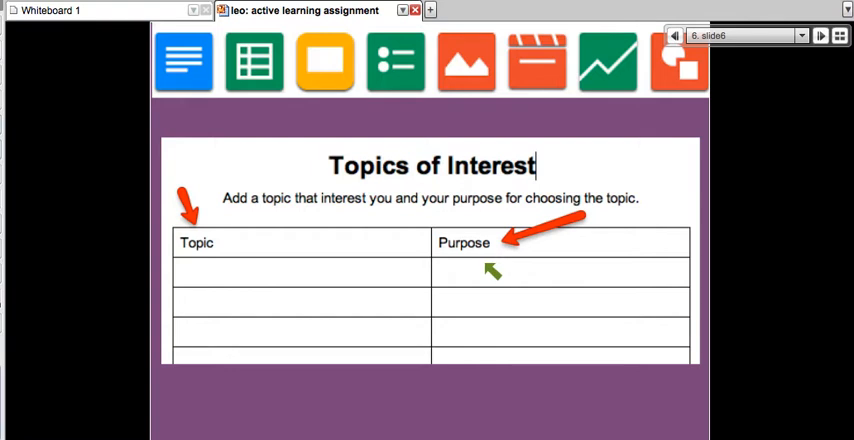
pyautogui.moveTo(490, 272)
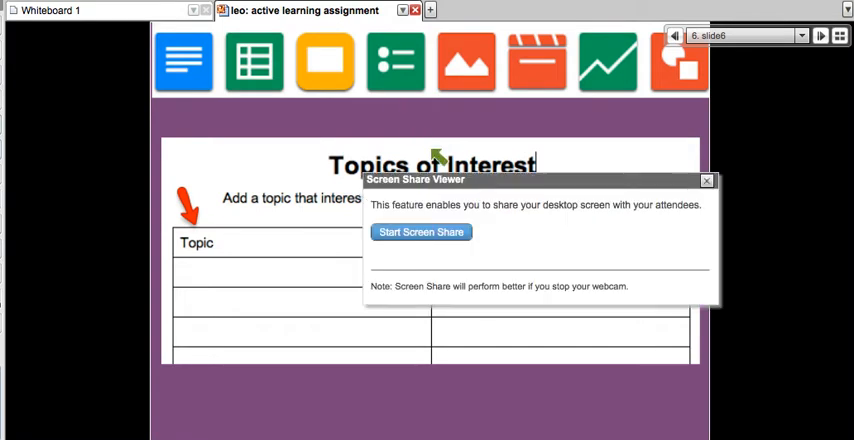
# Start desktop screen sharing, then close the viewer stuck at connecting to server.
pyautogui.click(420, 232)
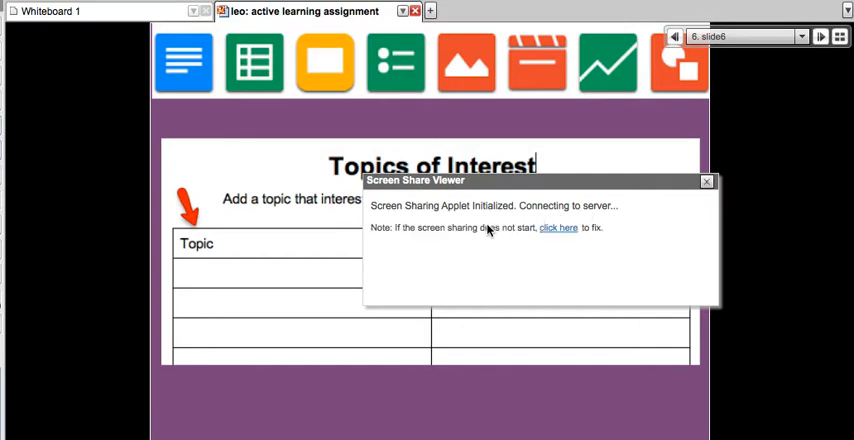
pyautogui.moveTo(560, 232)
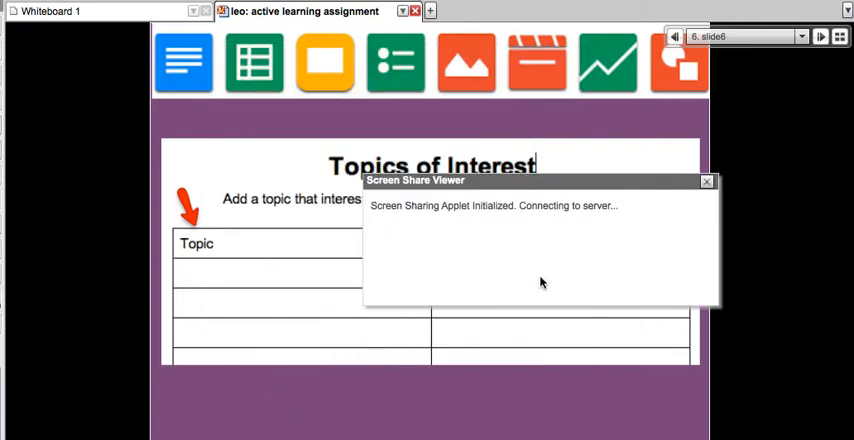
pyautogui.moveTo(676, 196)
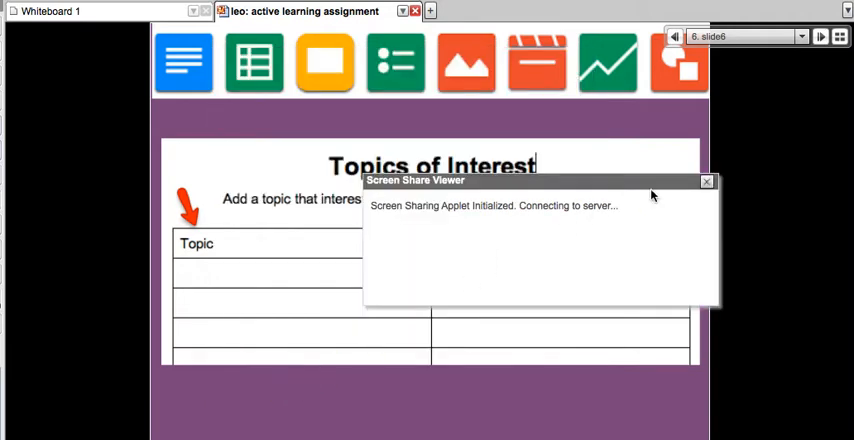
pyautogui.click(708, 180)
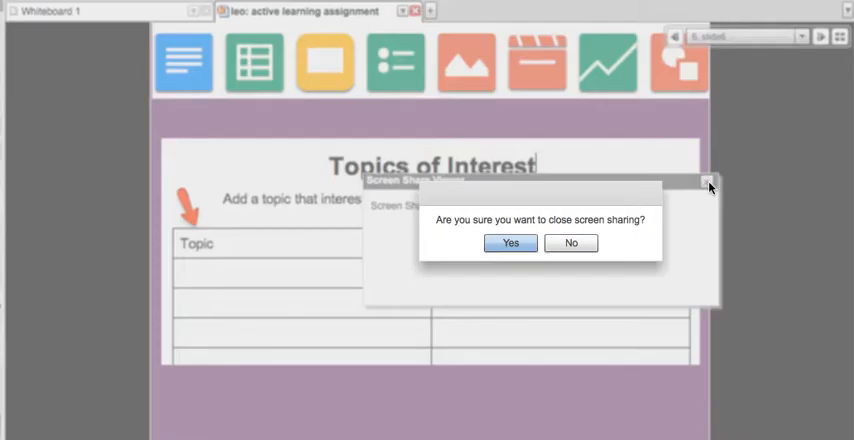
# Confirm Yes to end the stalled screen-sharing session.
pyautogui.click(510, 244)
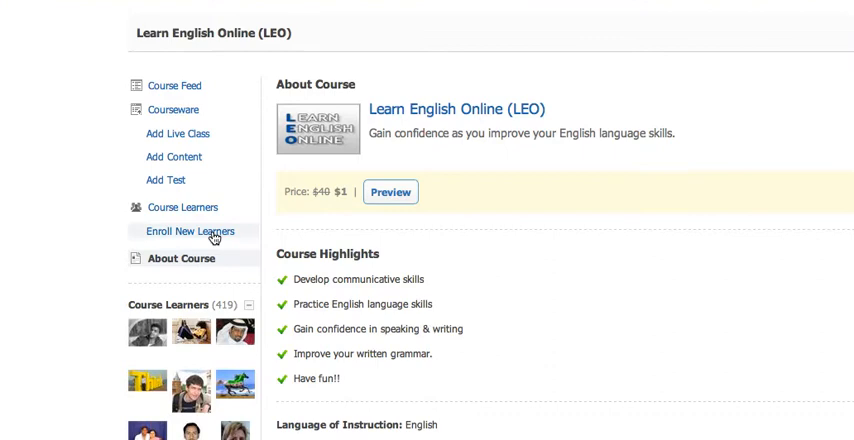
# Go to Enroll New Learners and copy the LEO course link.
pyautogui.click(192, 232)
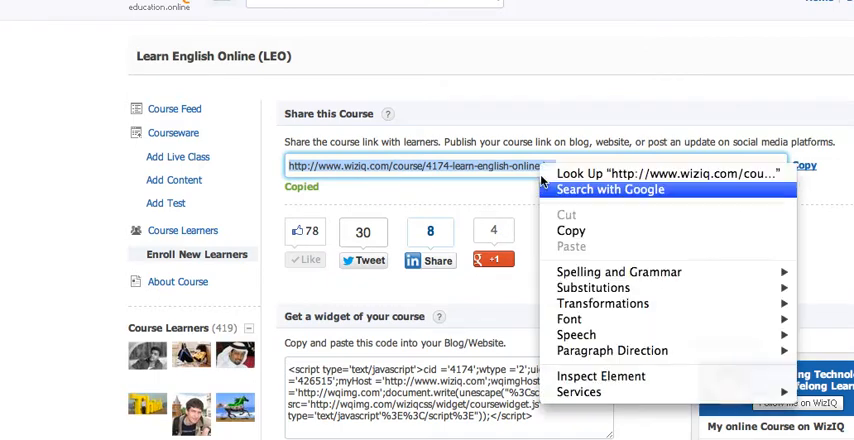
pyautogui.click(714, 62)
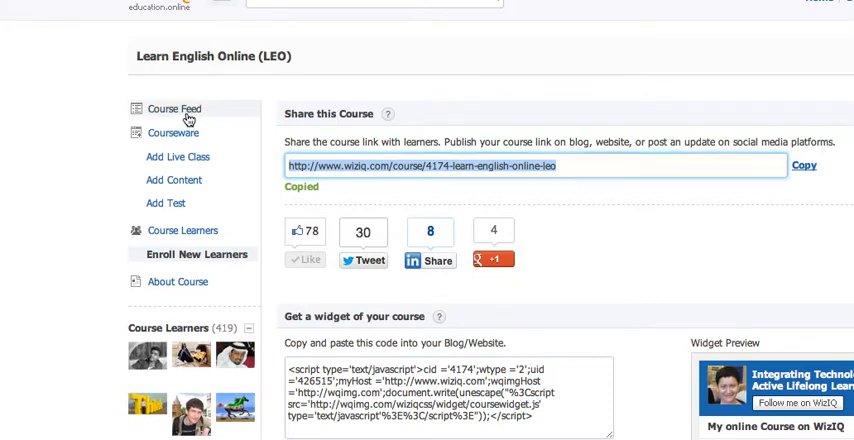
# Return to the LEO course feed and place the cursor in the Start a Discussion box.
pyautogui.click(174, 108)
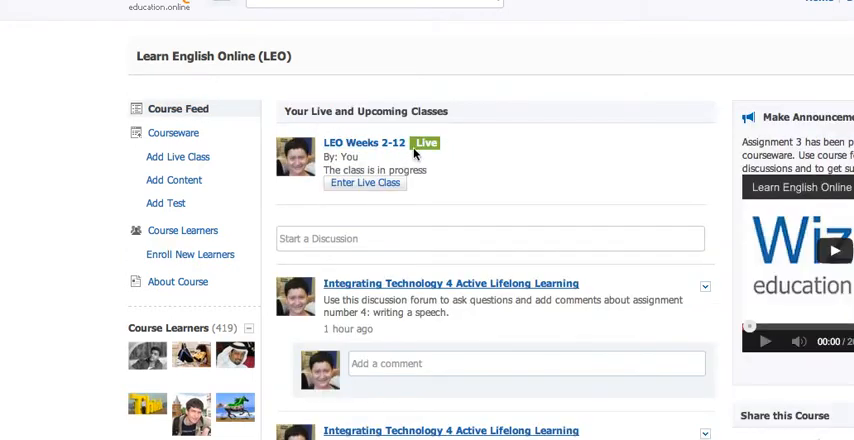
pyautogui.scroll(-3)
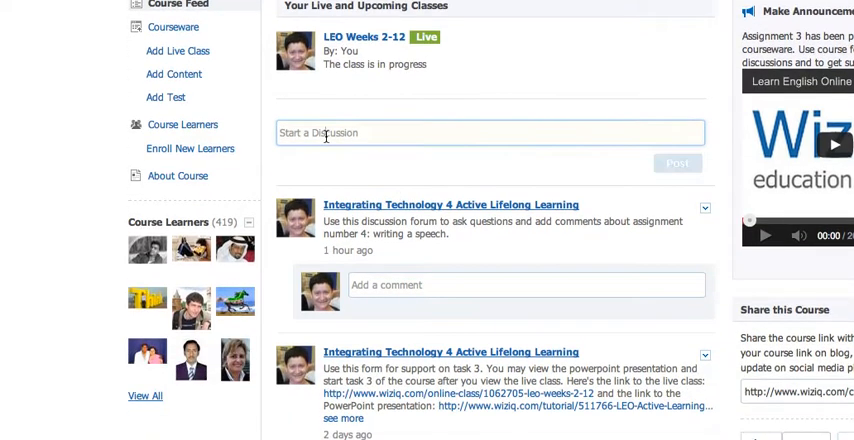
pyautogui.click(488, 132)
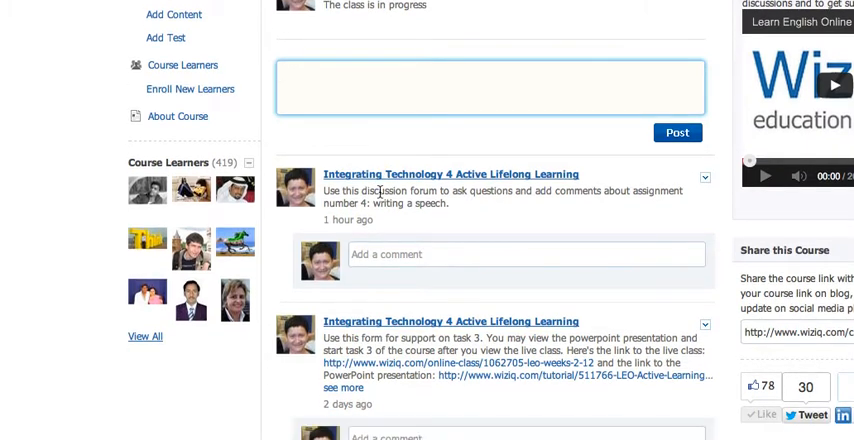
pyautogui.moveTo(394, 228)
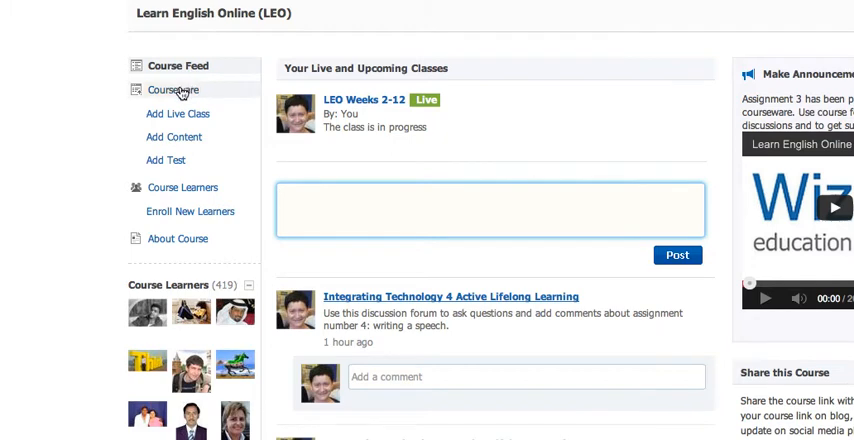
pyautogui.click(172, 90)
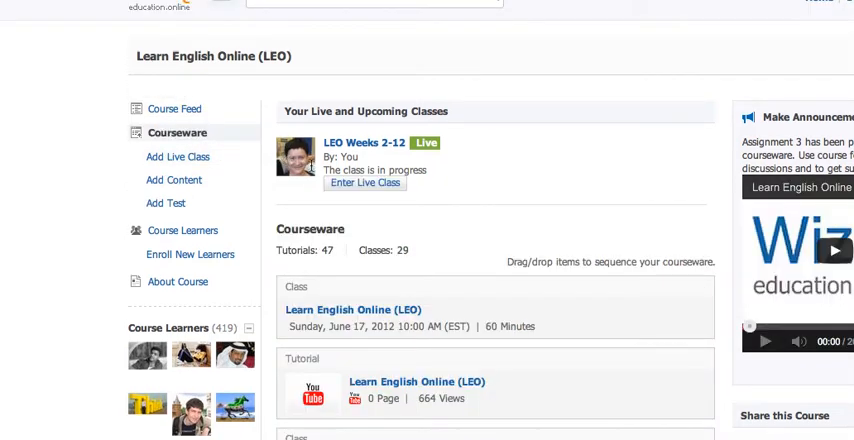
pyautogui.scroll(-3)
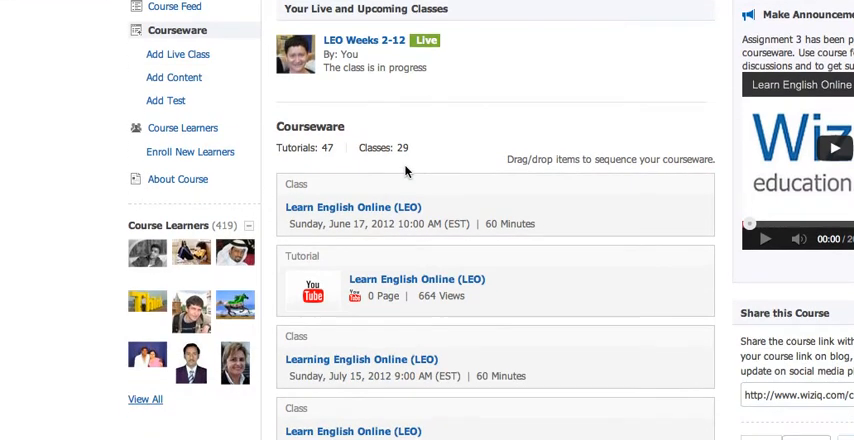
pyautogui.scroll(-3)
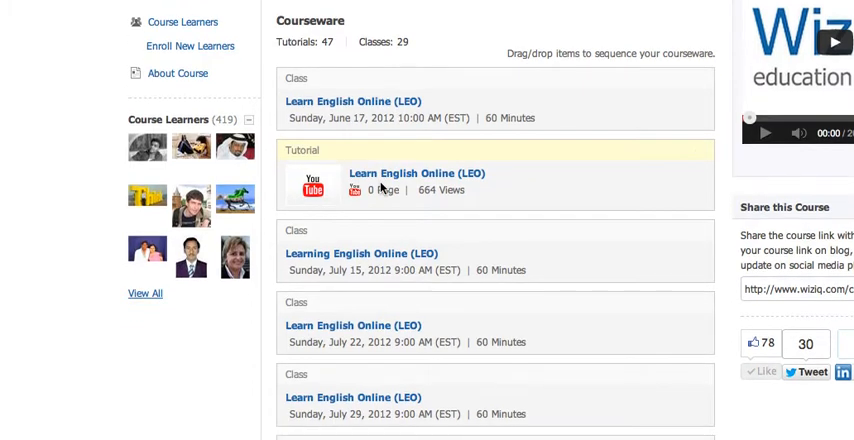
pyautogui.scroll(-3)
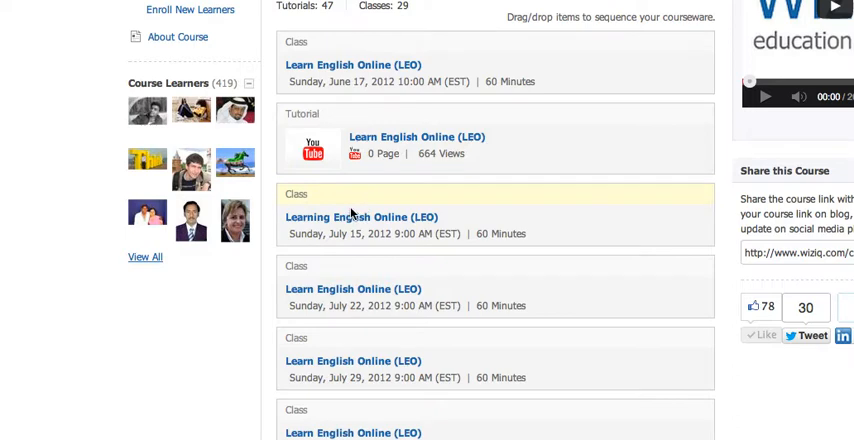
pyautogui.scroll(-3)
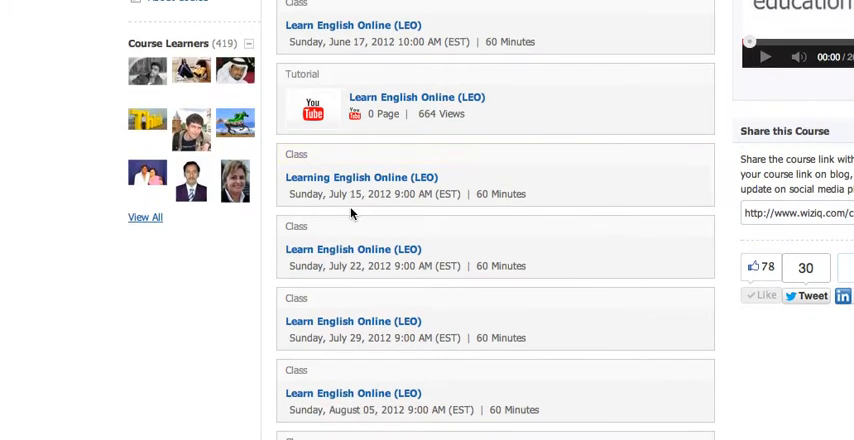
pyautogui.scroll(-3)
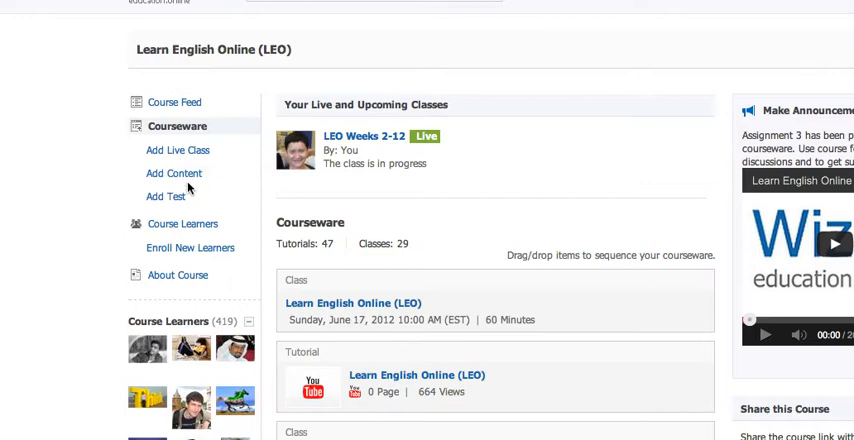
# Go to Course Learners and scroll down to the LEO course description.
pyautogui.click(184, 224)
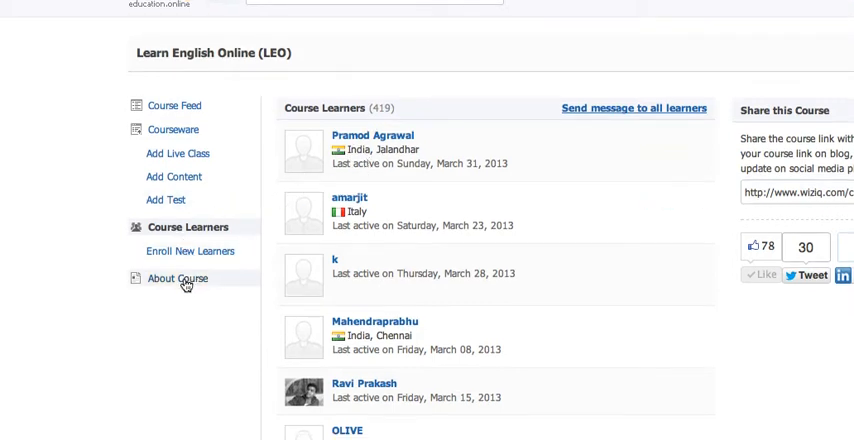
pyautogui.moveTo(172, 284)
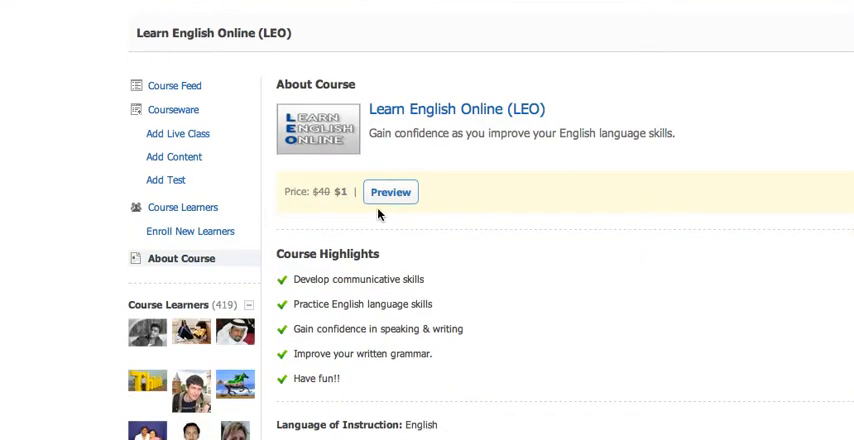
pyautogui.scroll(-3)
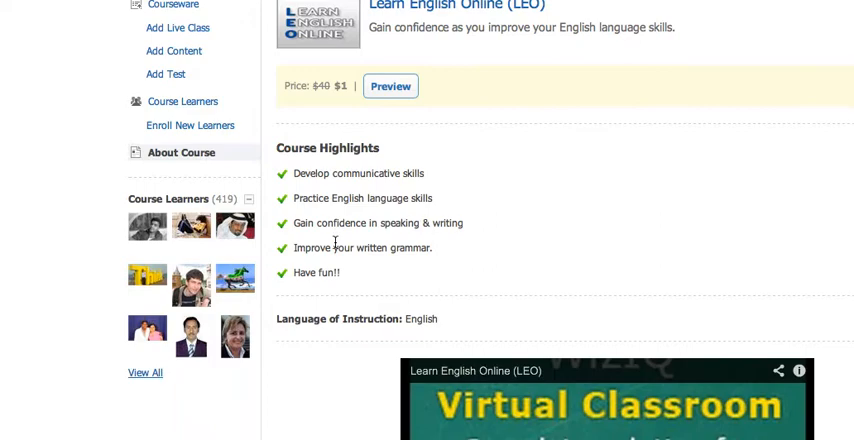
pyautogui.scroll(-3)
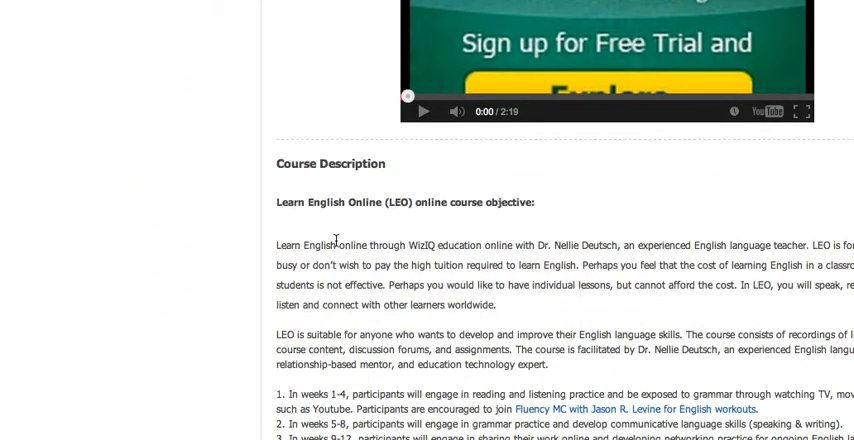
pyautogui.scroll(-3)
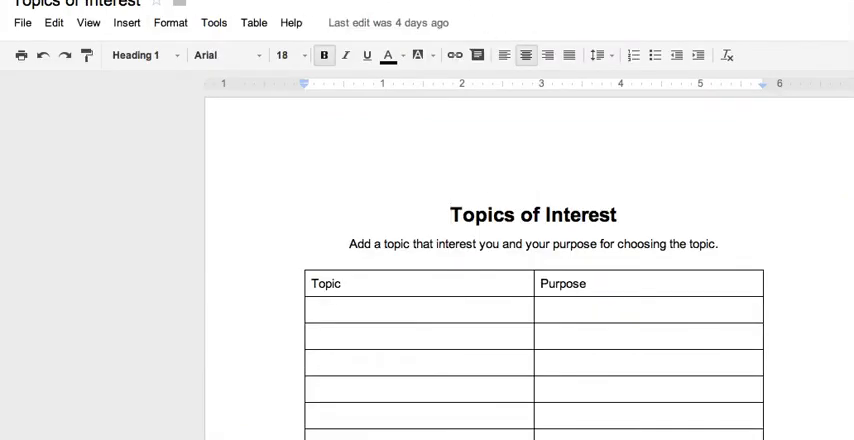
pyautogui.moveTo(464, 36)
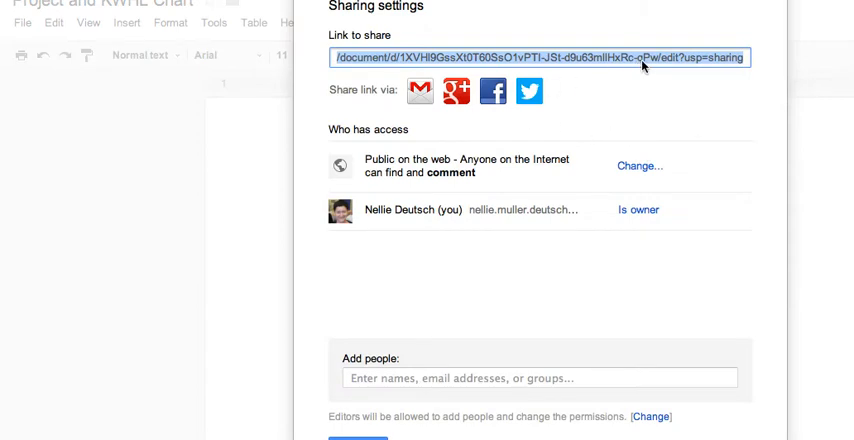
# Copy the share link, return to the KWHL chart's first Know row and bring up File options.
pyautogui.rightClick(640, 56)
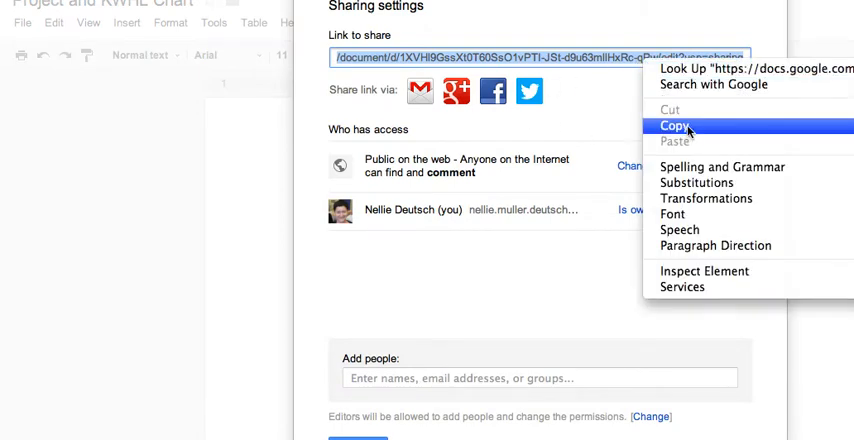
pyautogui.click(674, 126)
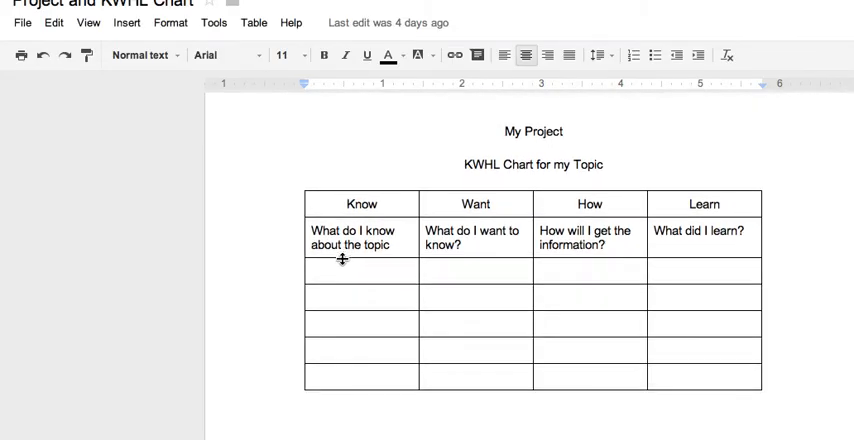
pyautogui.click(360, 264)
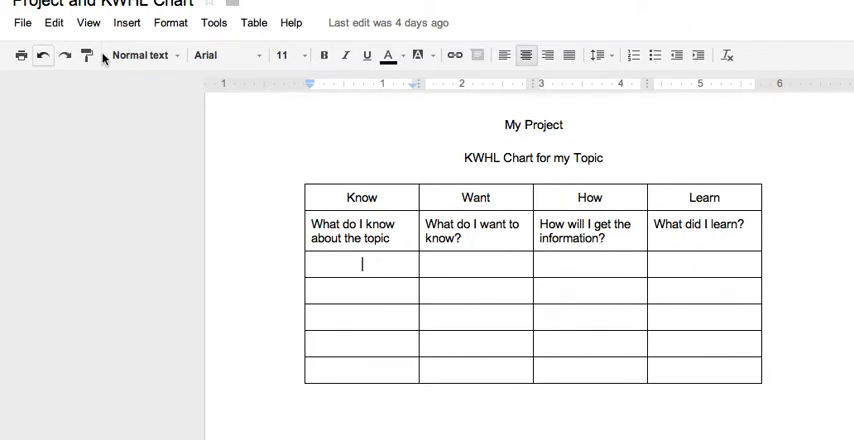
pyautogui.click(24, 22)
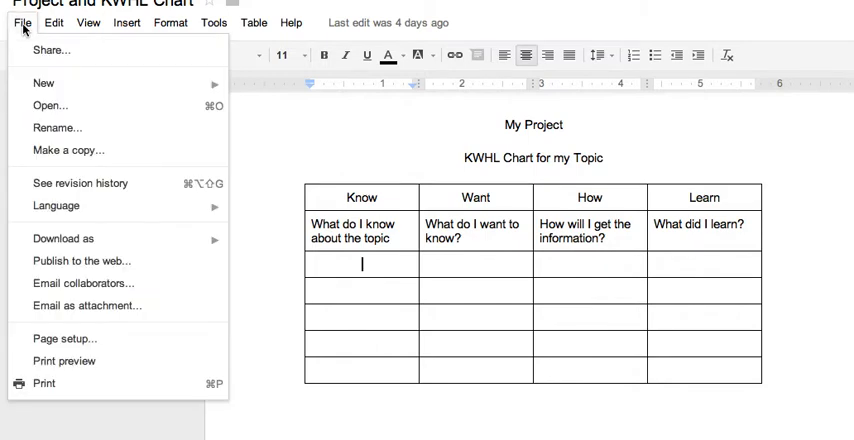
pyautogui.moveTo(68, 150)
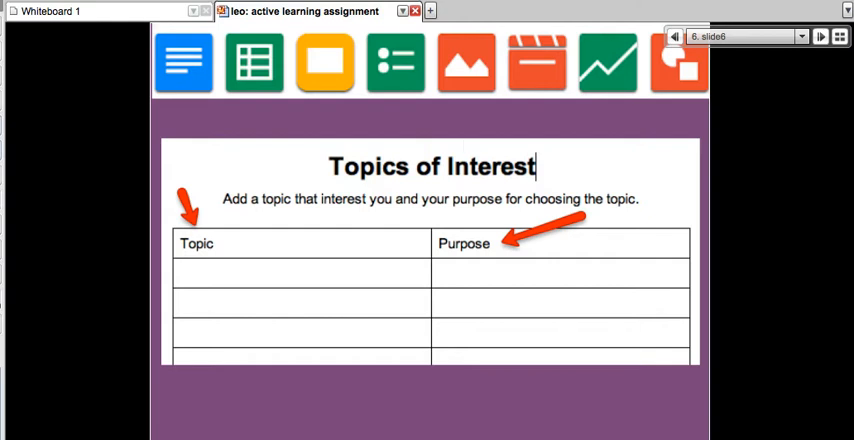
# Advance the whiteboard to slide 7 on naming the document Topic and writing the speech.
pyautogui.click(820, 36)
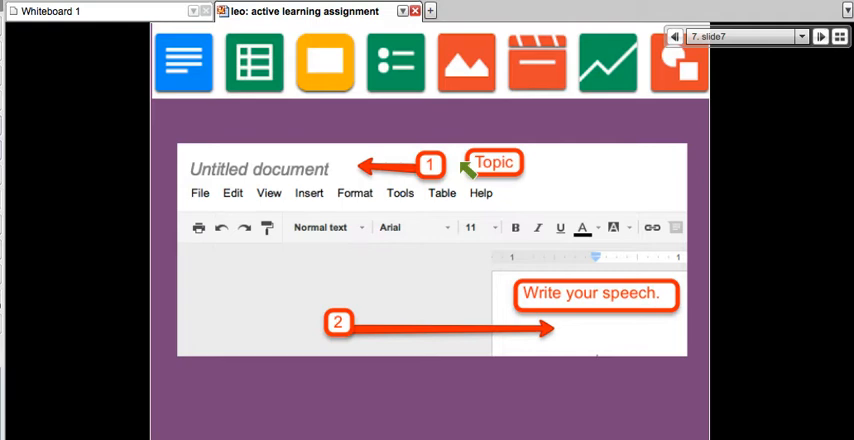
pyautogui.moveTo(336, 180)
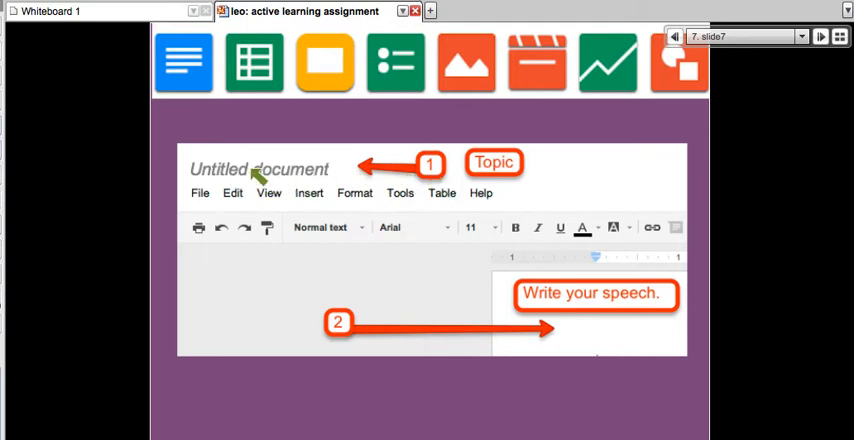
pyautogui.moveTo(238, 178)
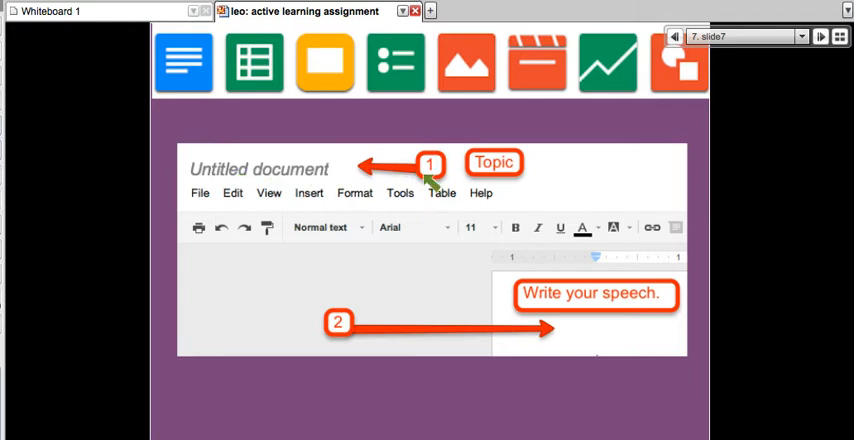
pyautogui.moveTo(380, 318)
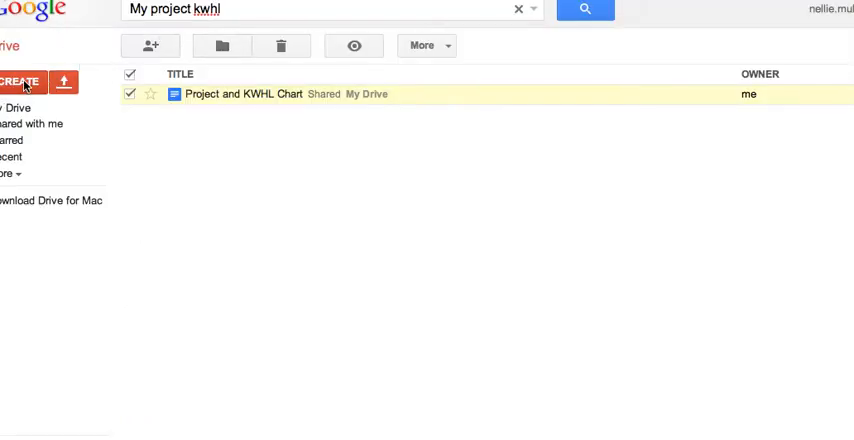
# Create a new blank Google Drive document and rename it 'Topic'.
pyautogui.click(22, 80)
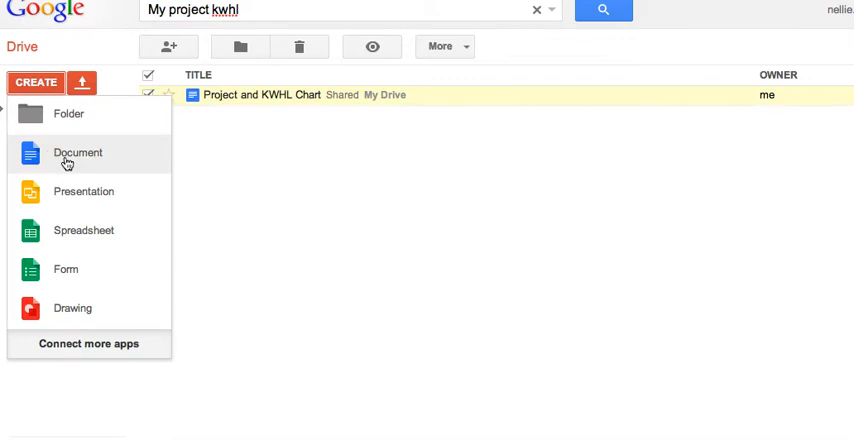
pyautogui.click(76, 152)
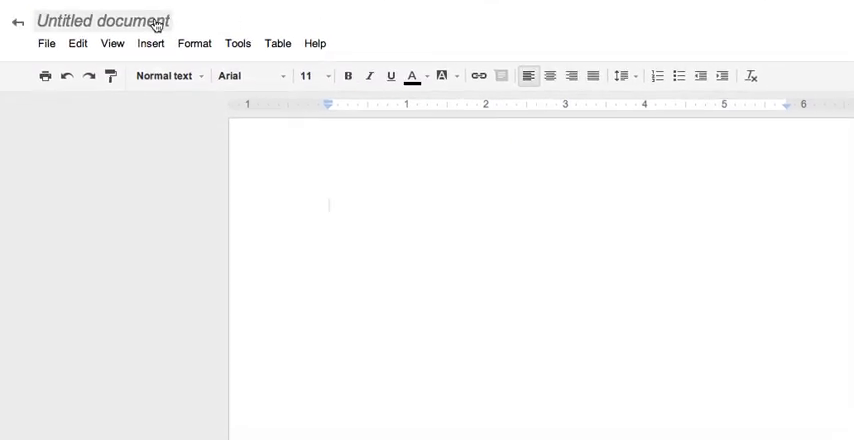
pyautogui.click(104, 20)
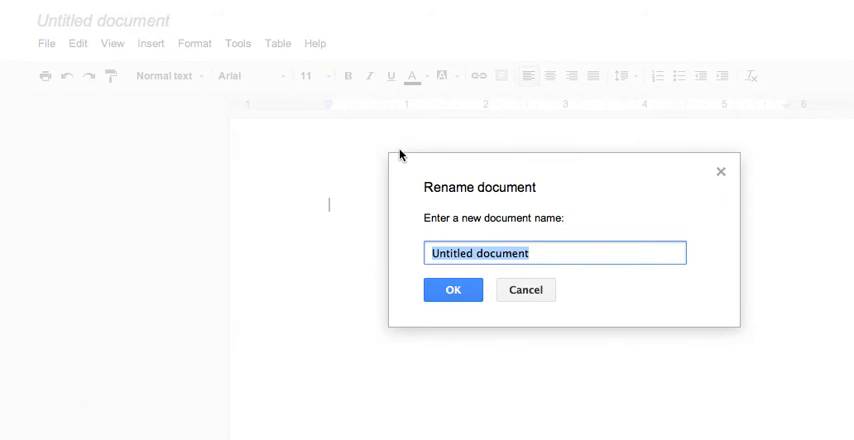
pyautogui.write('Topic')
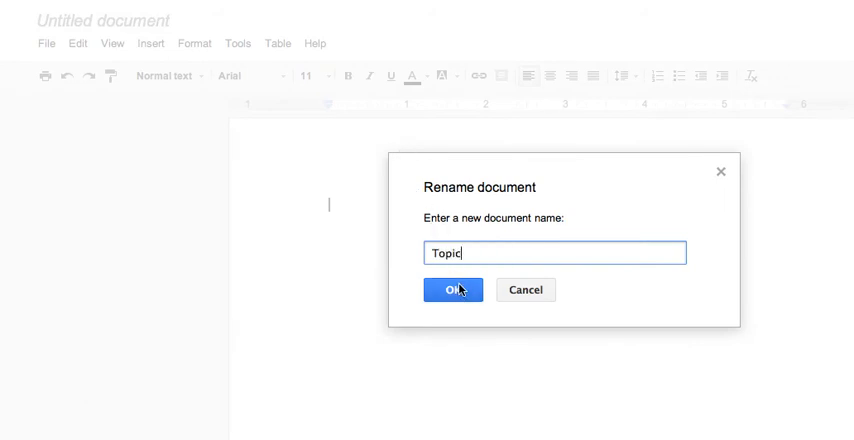
pyautogui.click(452, 288)
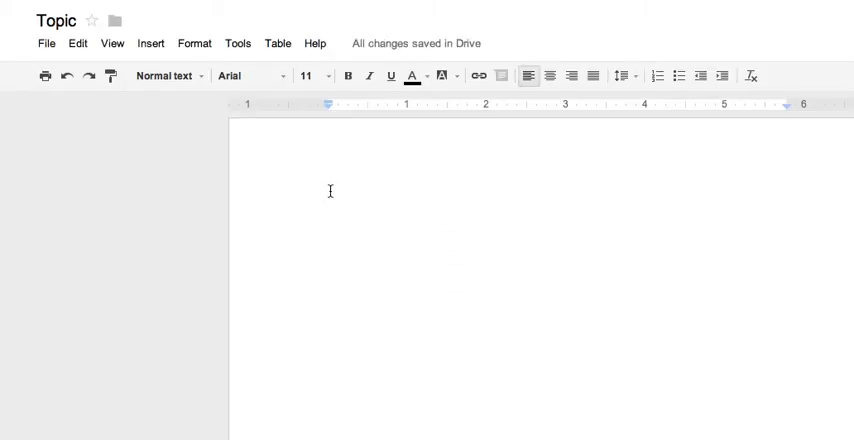
# Add 'Speech' to the Topic document and share it with the nellie email address.
pyautogui.write('Speech')
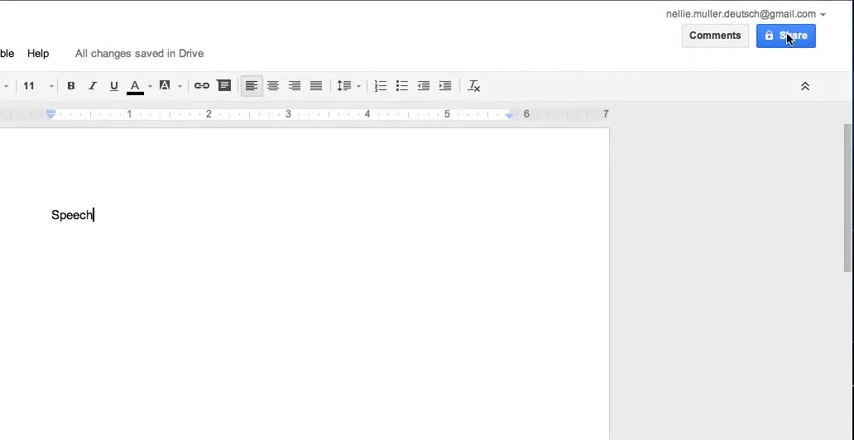
pyautogui.click(786, 36)
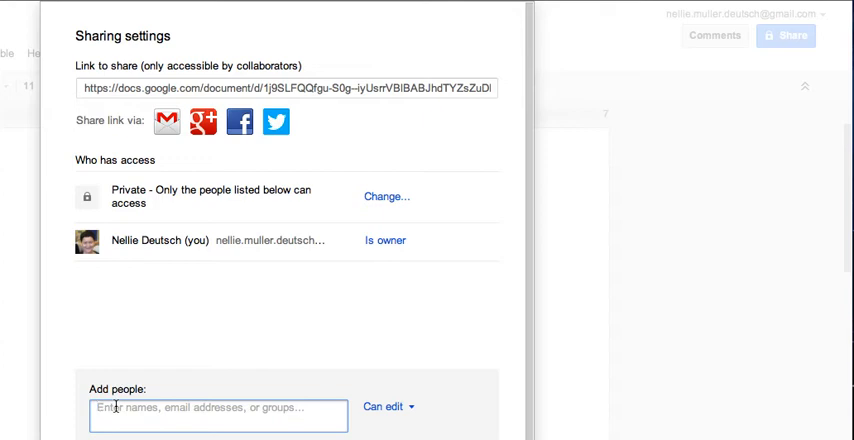
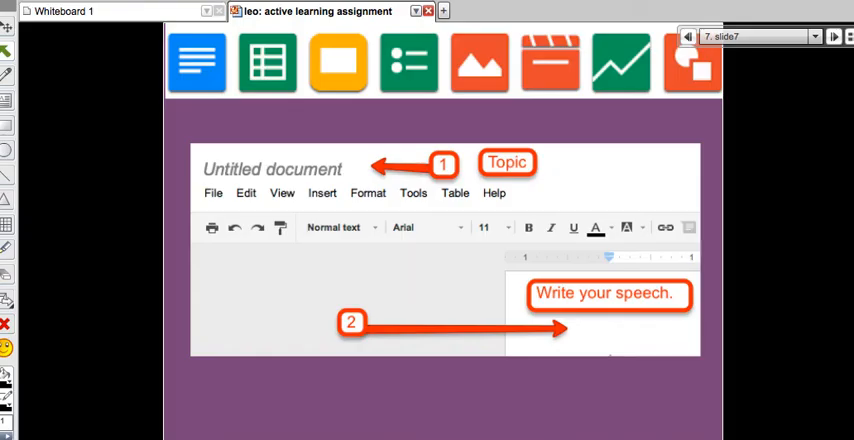
pyautogui.moveTo(832, 36)
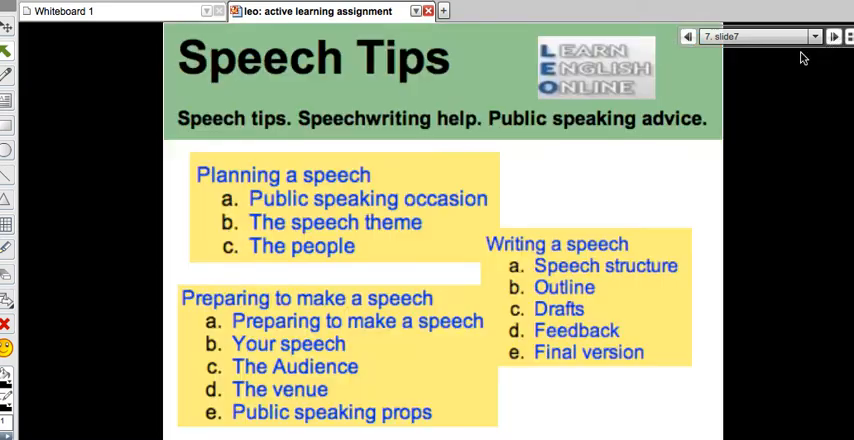
# Advance the whiteboard to slide 8, the Speech Tips slide.
pyautogui.click(818, 36)
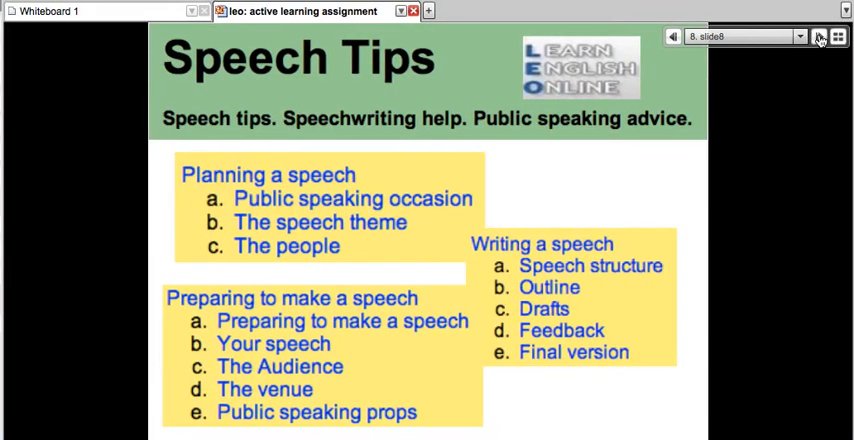
pyautogui.click(672, 36)
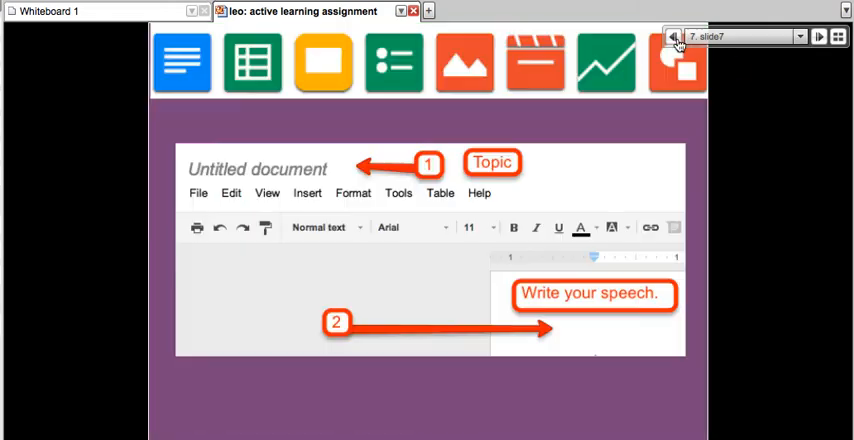
pyautogui.click(818, 36)
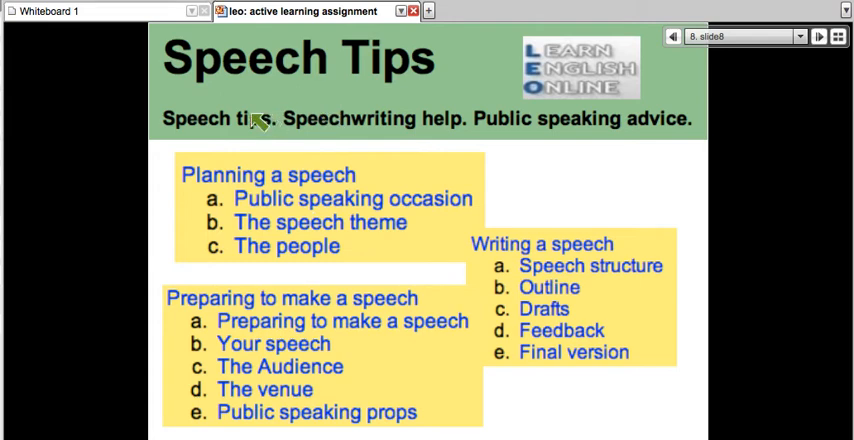
pyautogui.moveTo(340, 128)
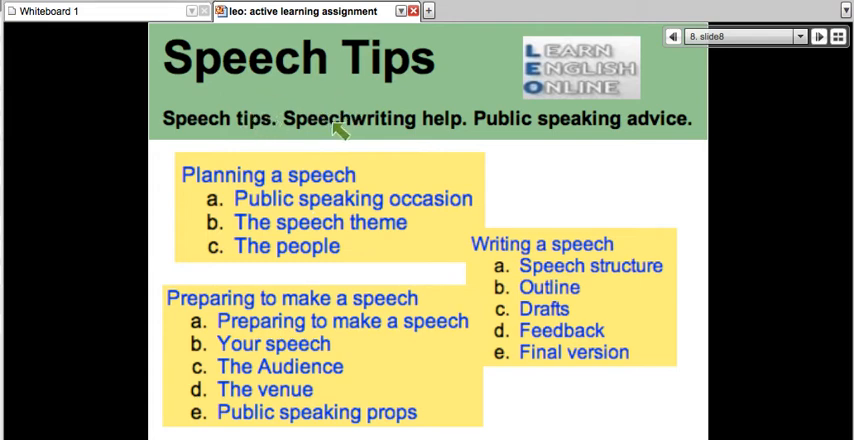
pyautogui.moveTo(256, 136)
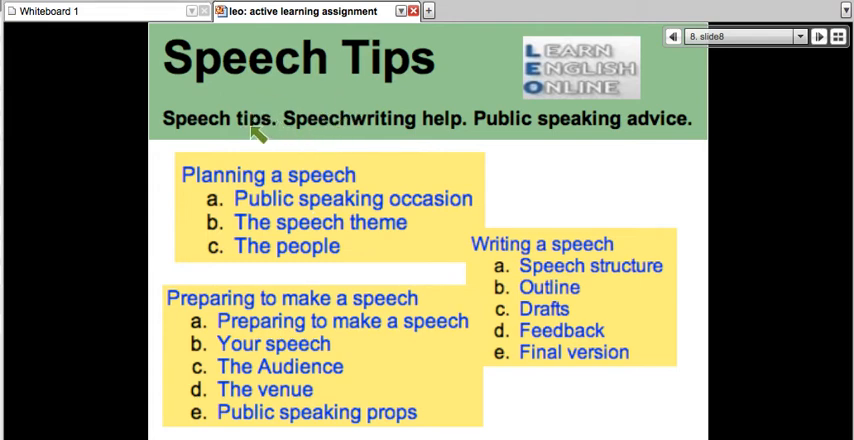
pyautogui.moveTo(264, 196)
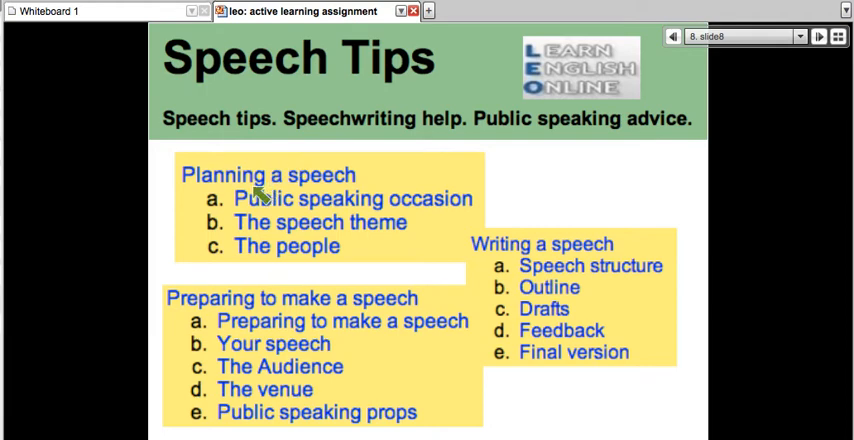
pyautogui.moveTo(520, 284)
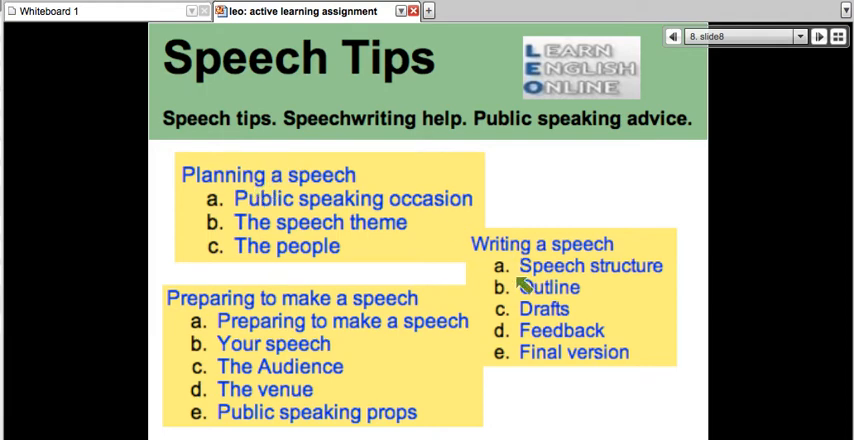
pyautogui.moveTo(276, 312)
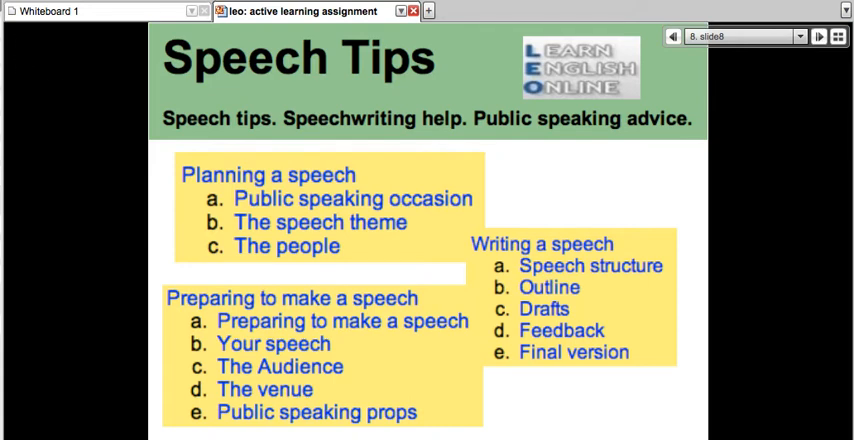
pyautogui.moveTo(4, 80)
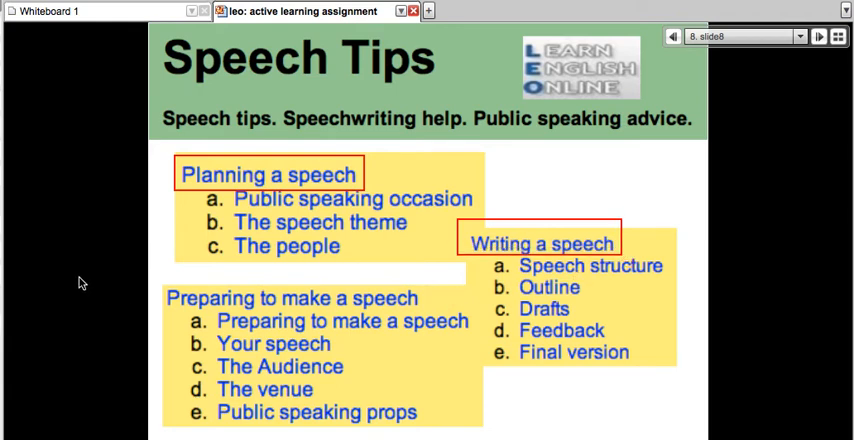
pyautogui.moveTo(24, 248)
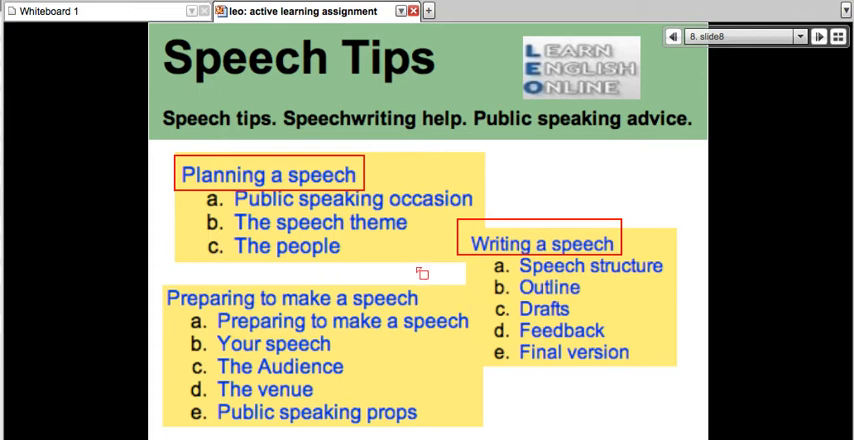
pyautogui.moveTo(264, 298)
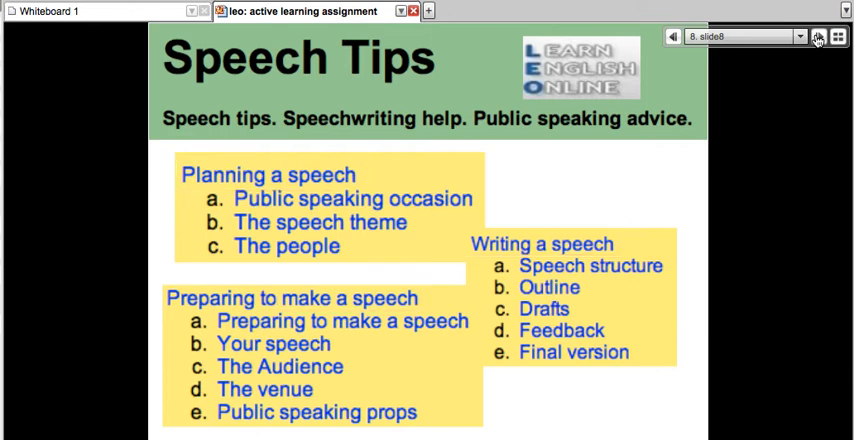
# Advance the whiteboard to the BBC Bitesize 'Writing a speech' slide.
pyautogui.click(818, 36)
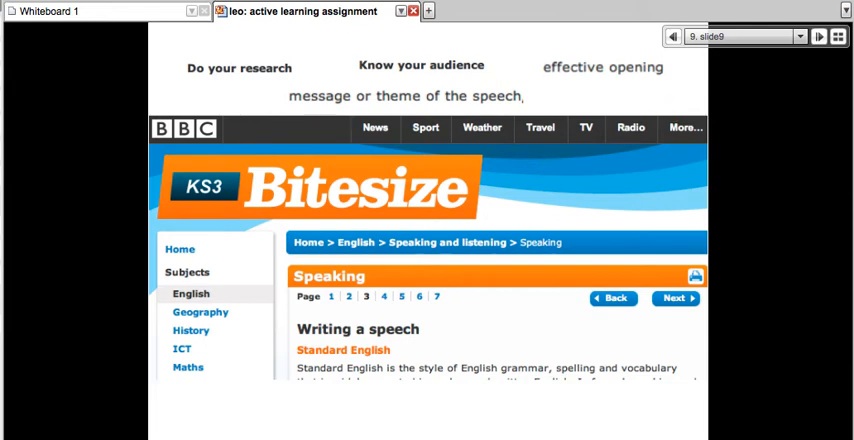
pyautogui.moveTo(428, 10)
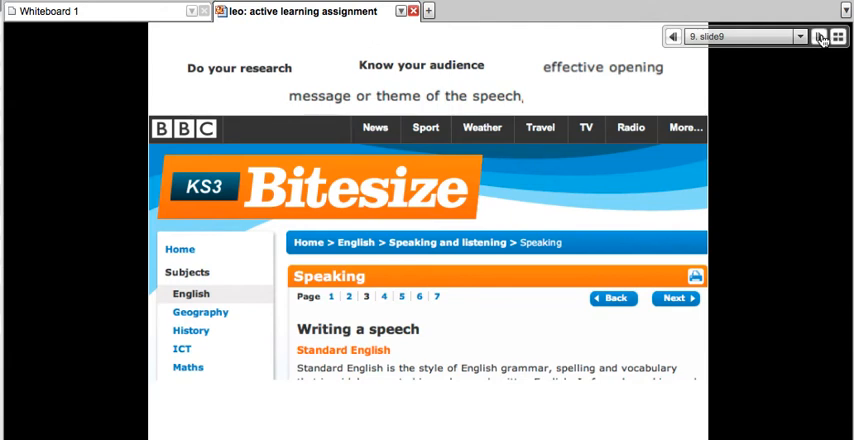
# Show slide 10, 'How to Write a Speech', and outline the Effective Opening heading.
pyautogui.click(820, 36)
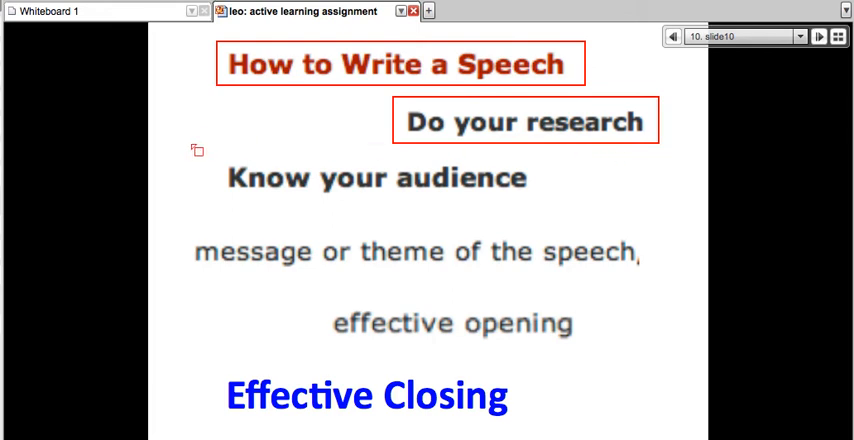
pyautogui.moveTo(220, 156)
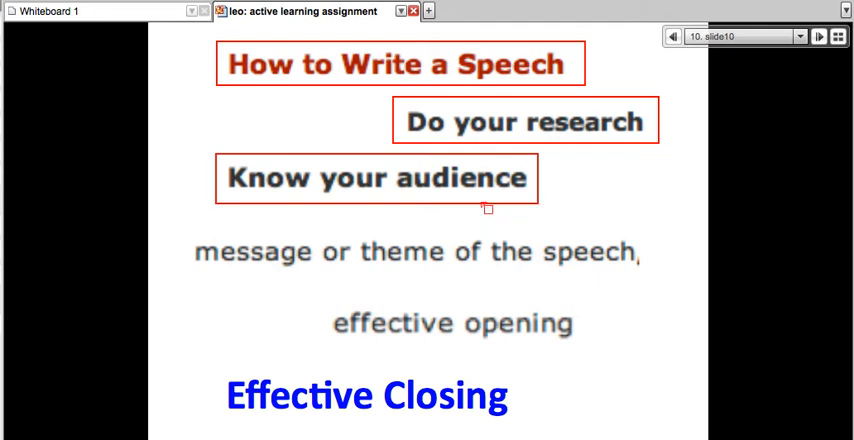
pyautogui.moveTo(402, 224)
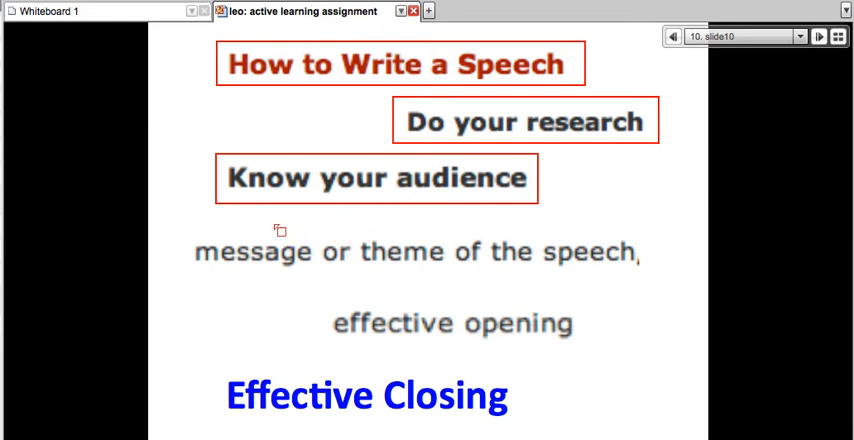
pyautogui.moveTo(326, 236)
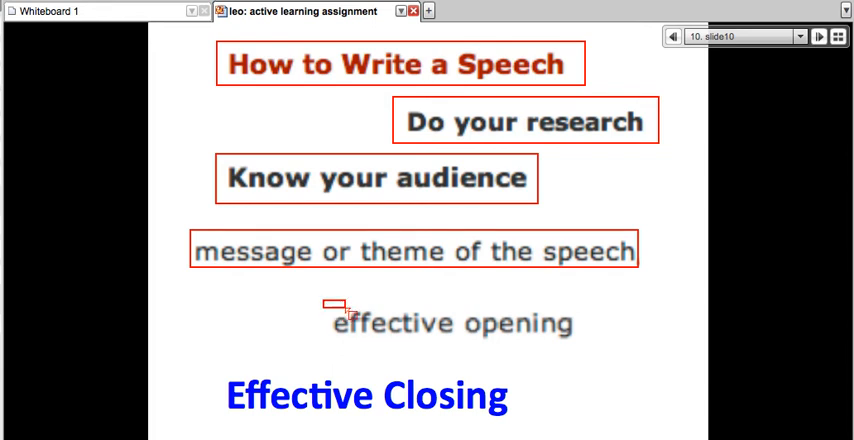
pyautogui.moveTo(340, 304); pyautogui.dragTo(592, 352)
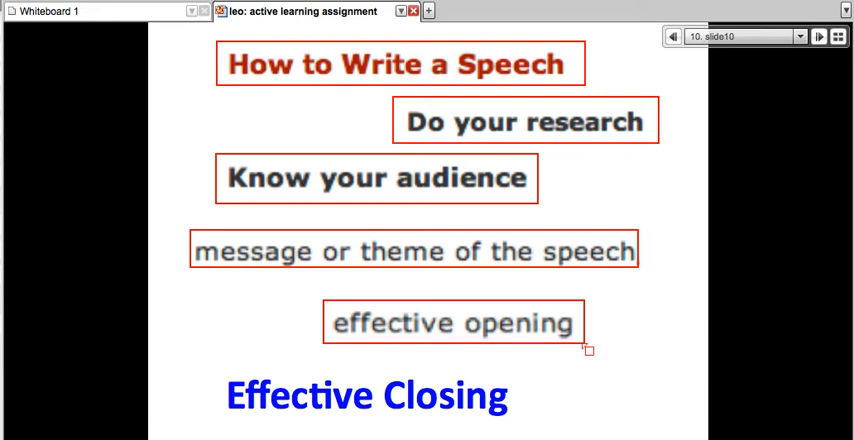
pyautogui.moveTo(210, 362)
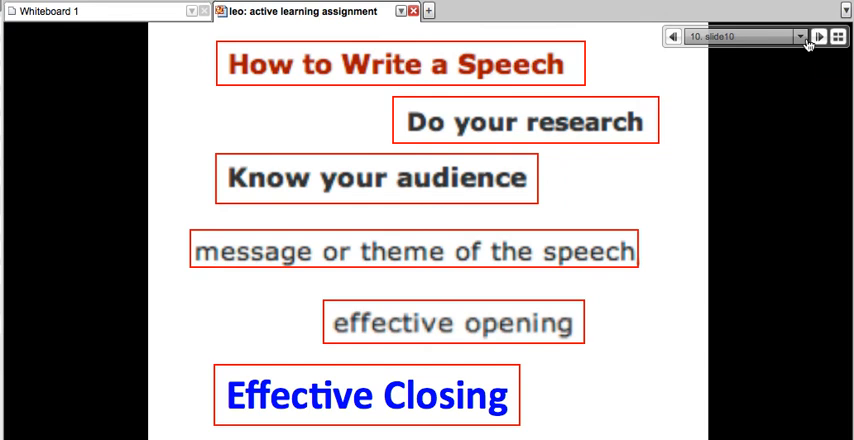
pyautogui.moveTo(820, 36)
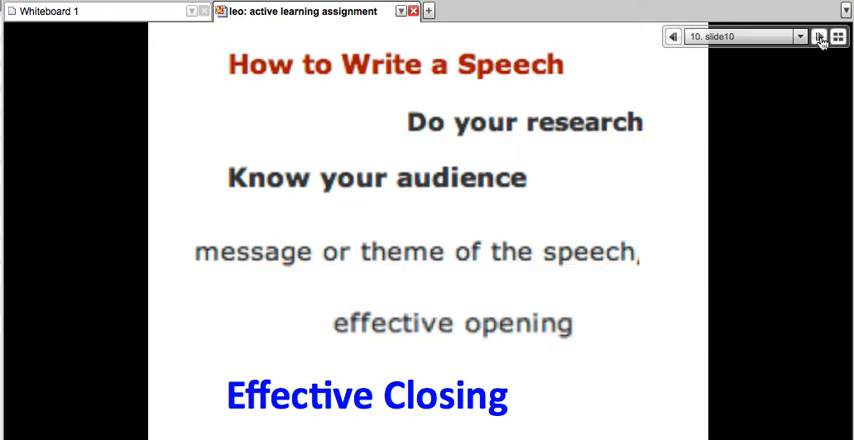
# Advance two slides past 'How to Write a Speech' to reach the SlideSpeech homepage.
pyautogui.click(820, 36)
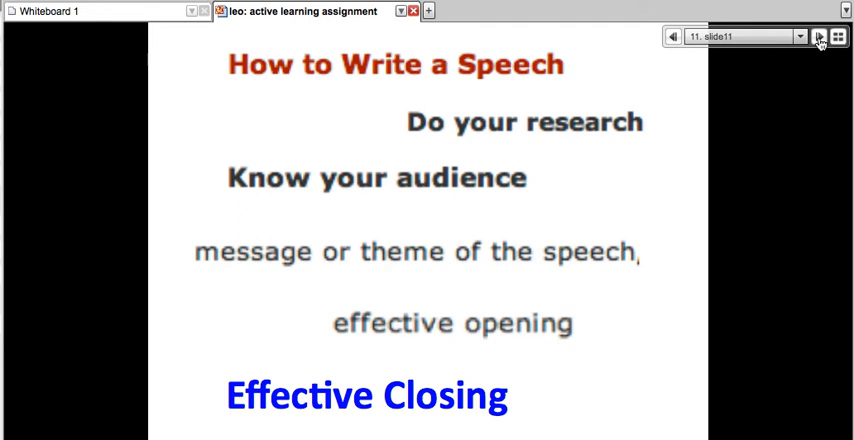
pyautogui.click(820, 36)
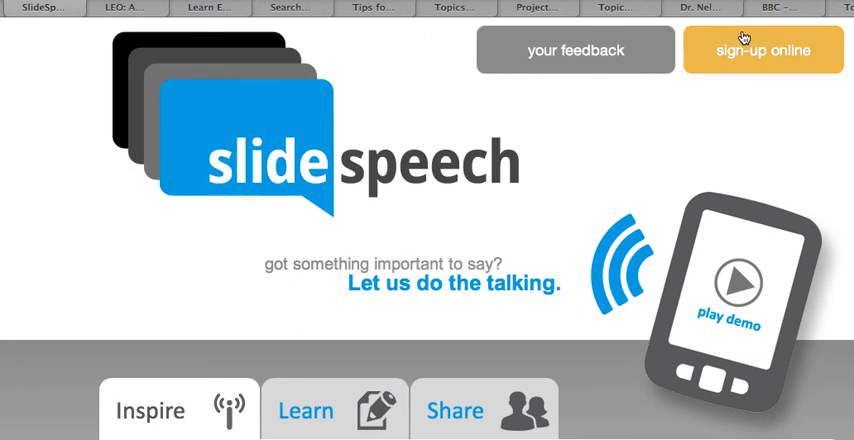
pyautogui.moveTo(764, 50)
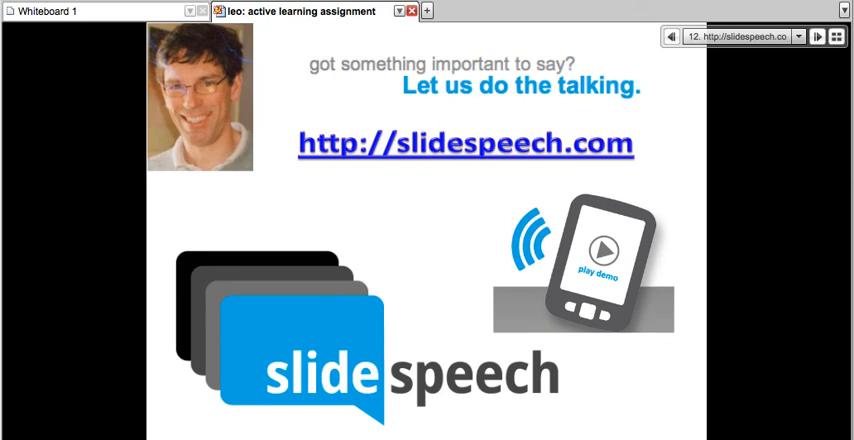
pyautogui.moveTo(830, 90)
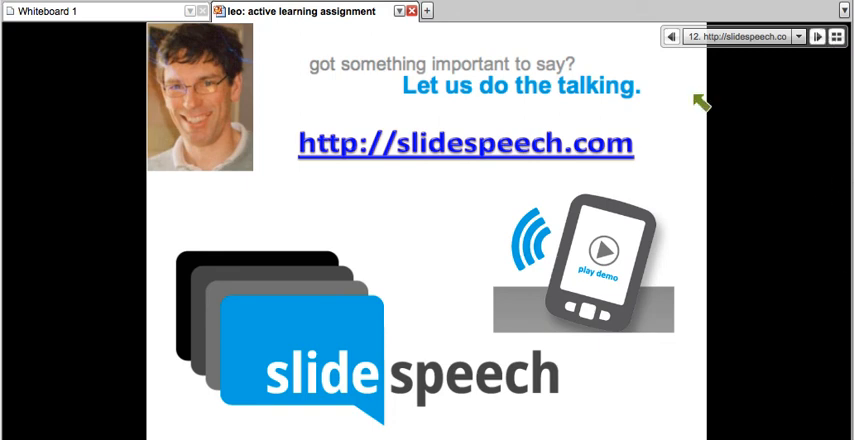
pyautogui.moveTo(556, 164)
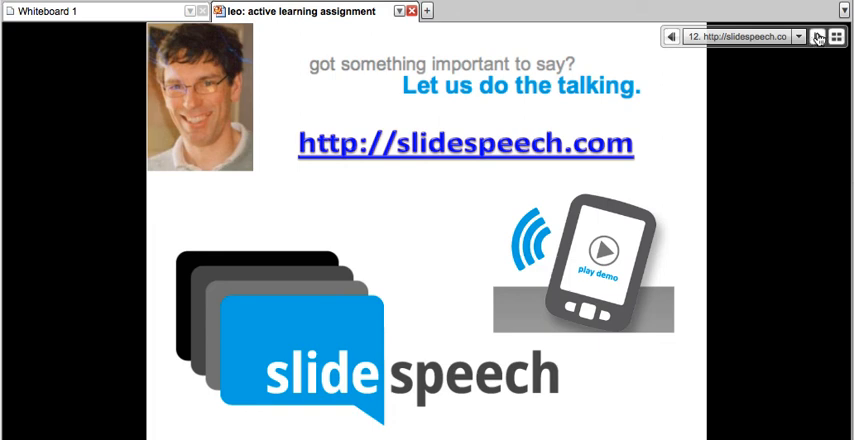
# Advance from the SlideSpeech slide to the closing 'Thank you' slide 13.
pyautogui.click(818, 36)
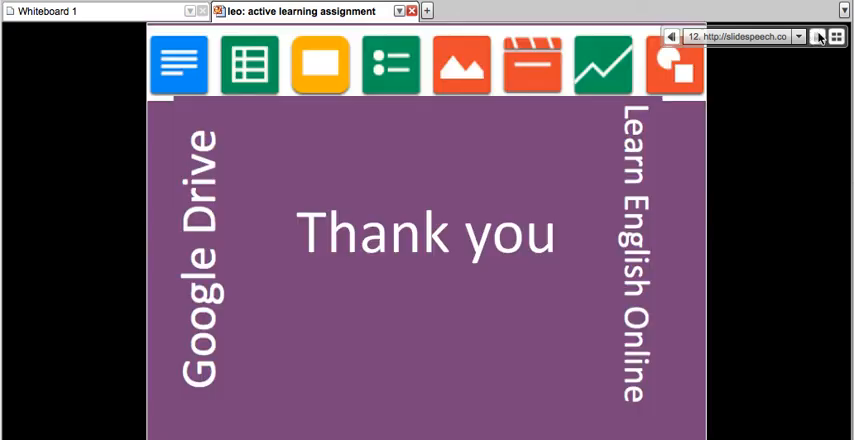
pyautogui.click(818, 36)
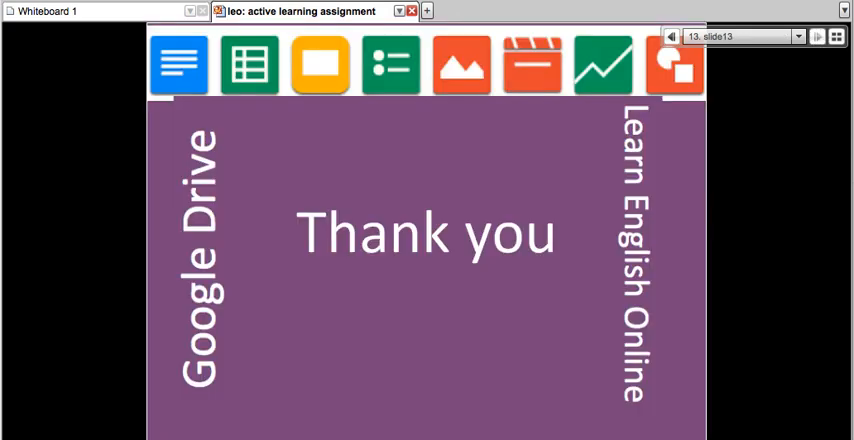